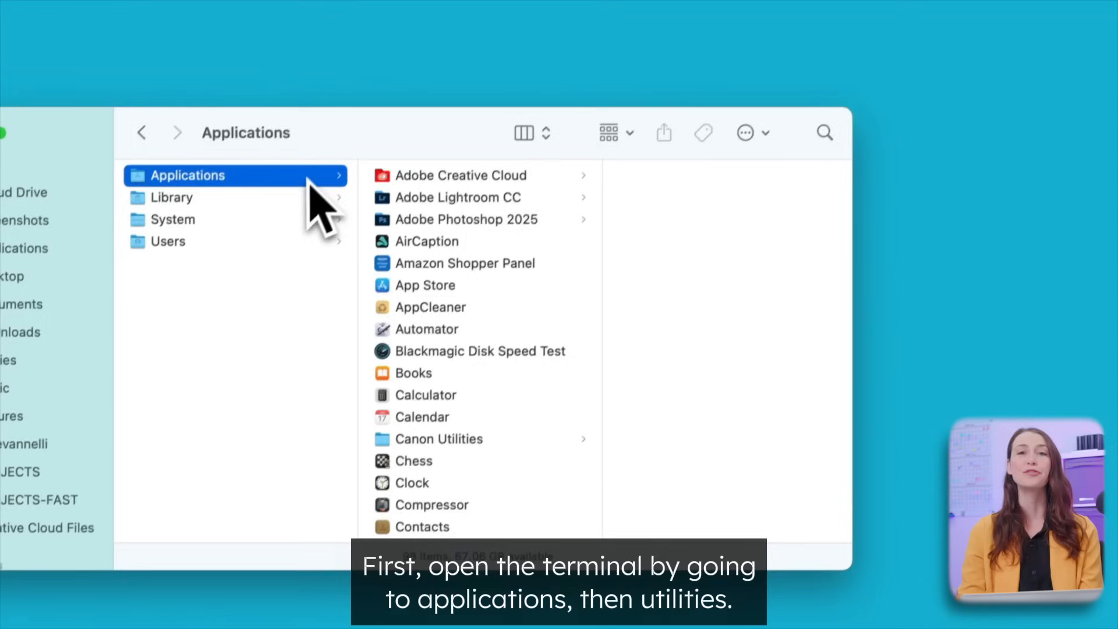
Open Terminal from Utilities and enter 'defaults write com.apple.Finder AppleShowAllFiles true'.
{"action": "scroll", "scroll_direction": "down", "scroll_amount": 3}
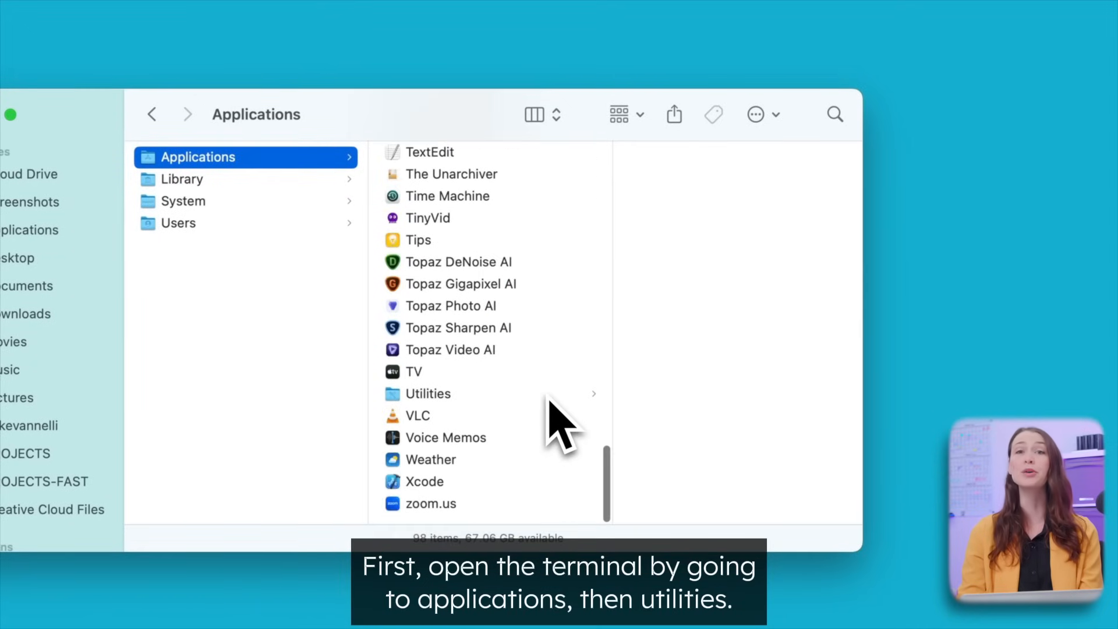
{"action": "left_click", "coordinate": [427, 393]}
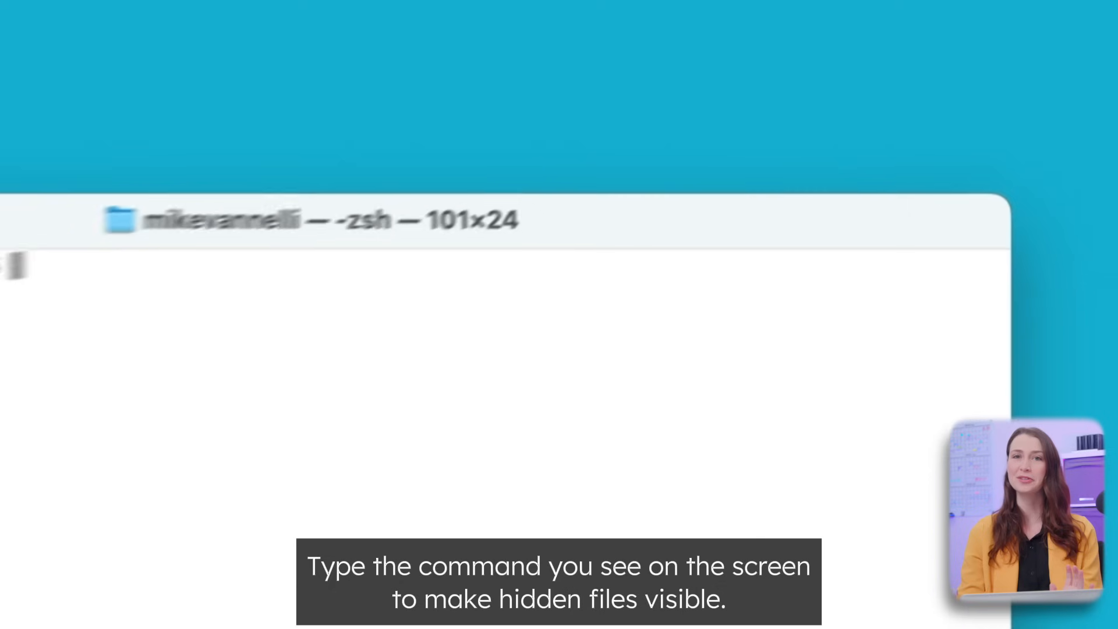
{"action": "type", "text": "defaults write com.apple"}
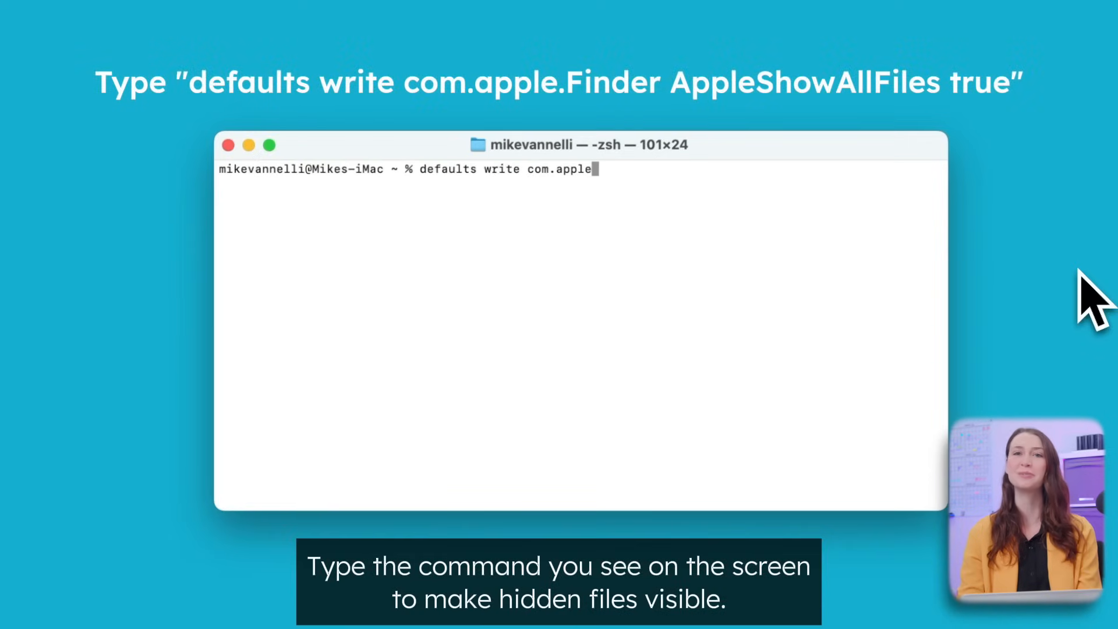
{"action": "type", "text": ".Finder AppleShowAllFiles true"}
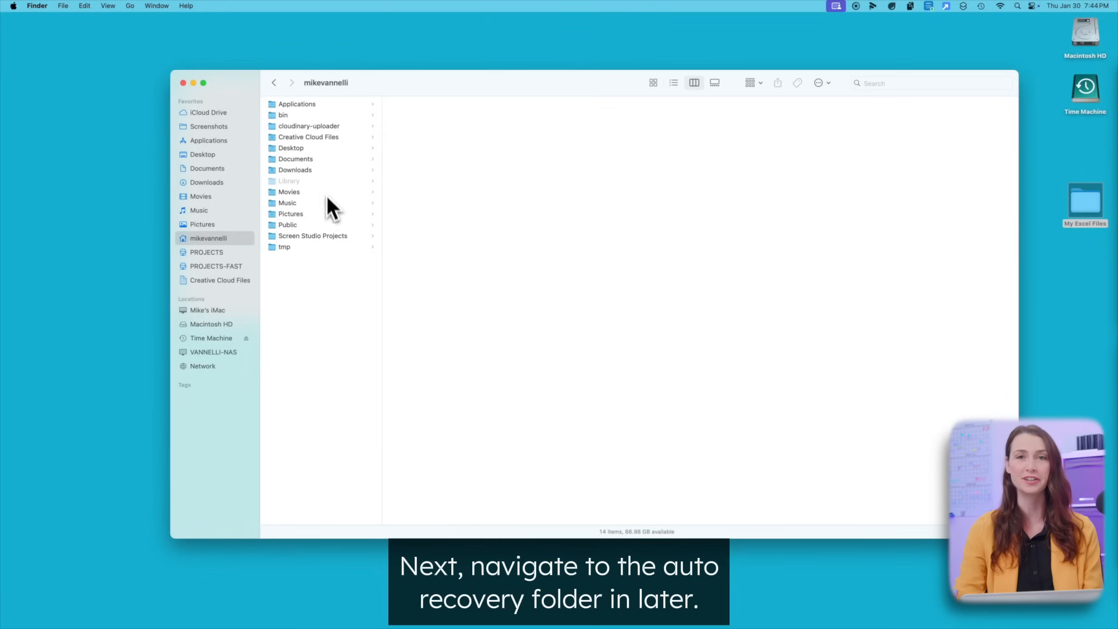
Open the greyed hidden Library folder and browse toward its Containers folders.
{"action": "left_click", "coordinate": [289, 180]}
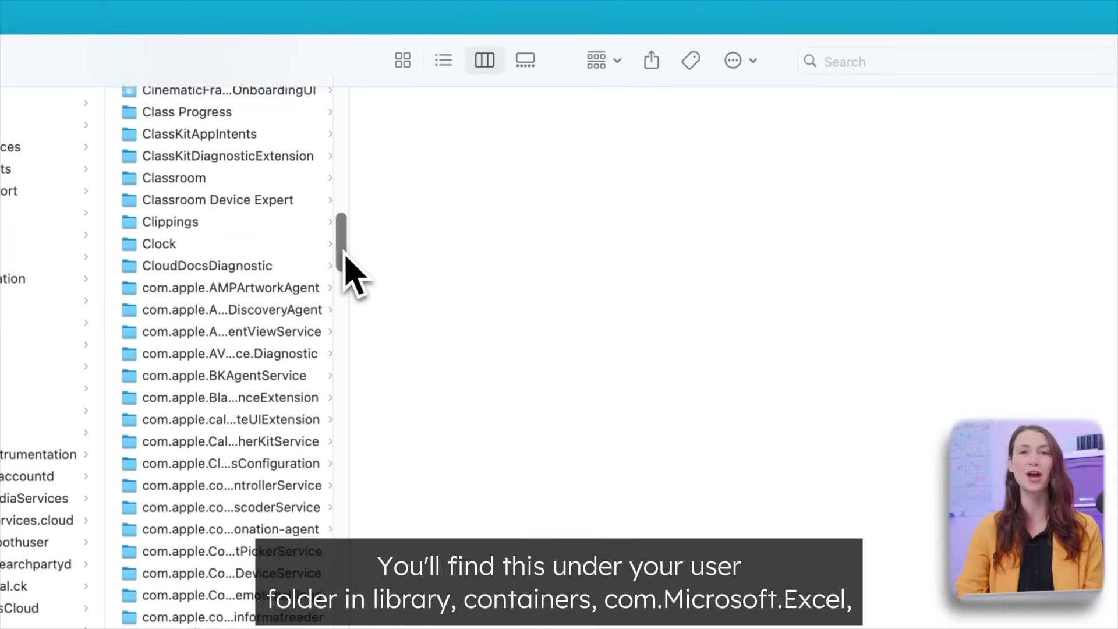
{"action": "left_click", "coordinate": [221, 536]}
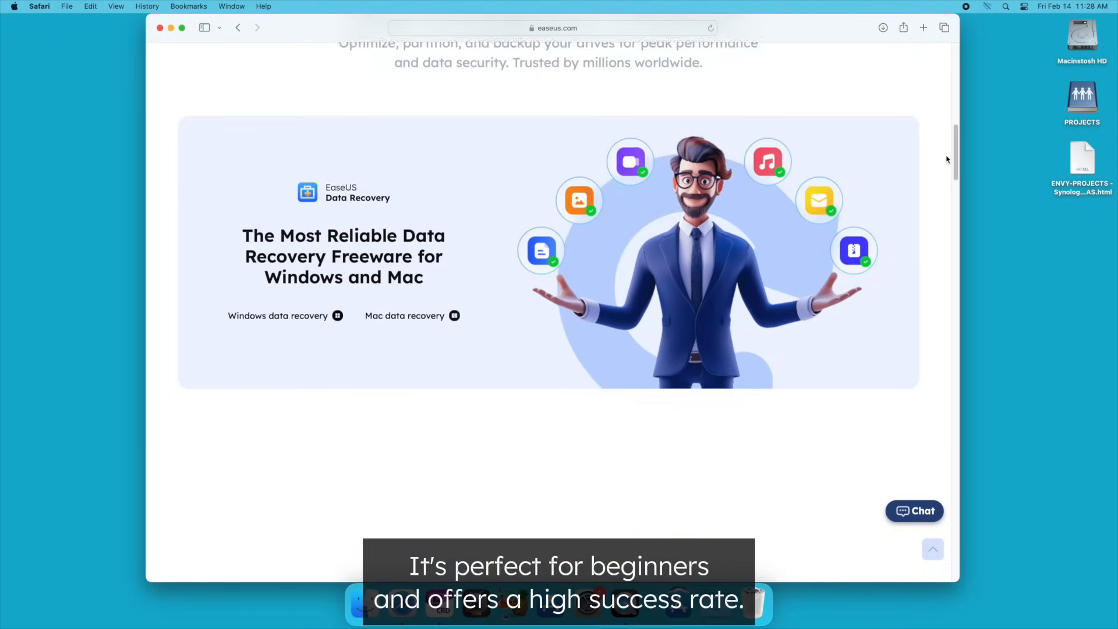
{"action": "scroll", "scroll_direction": "down", "scroll_amount": 3}
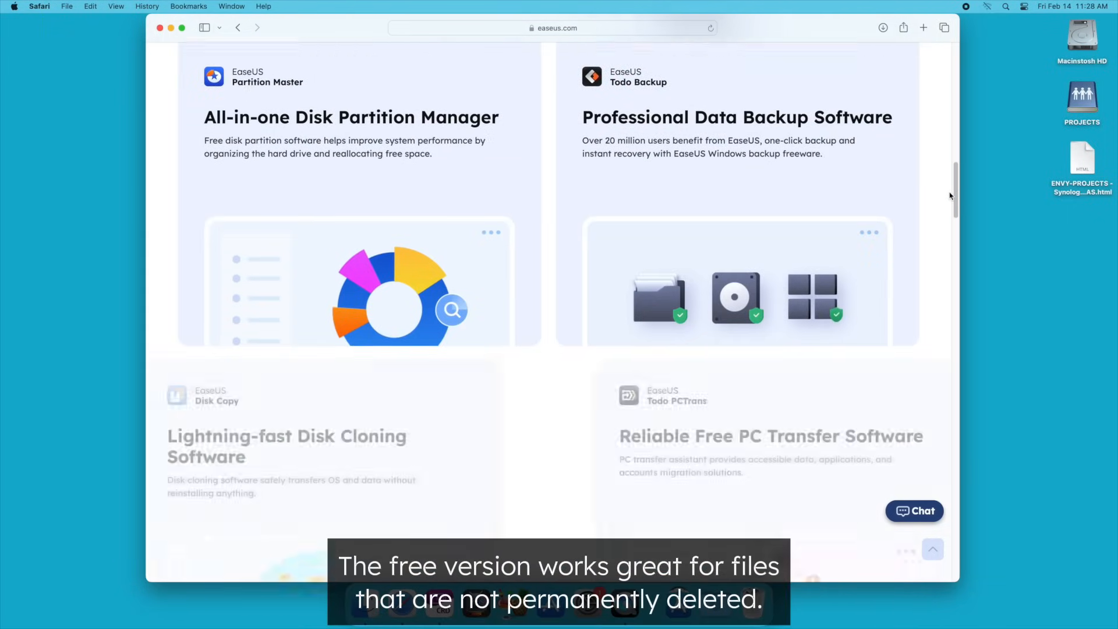
{"action": "scroll", "scroll_direction": "down", "scroll_amount": 3}
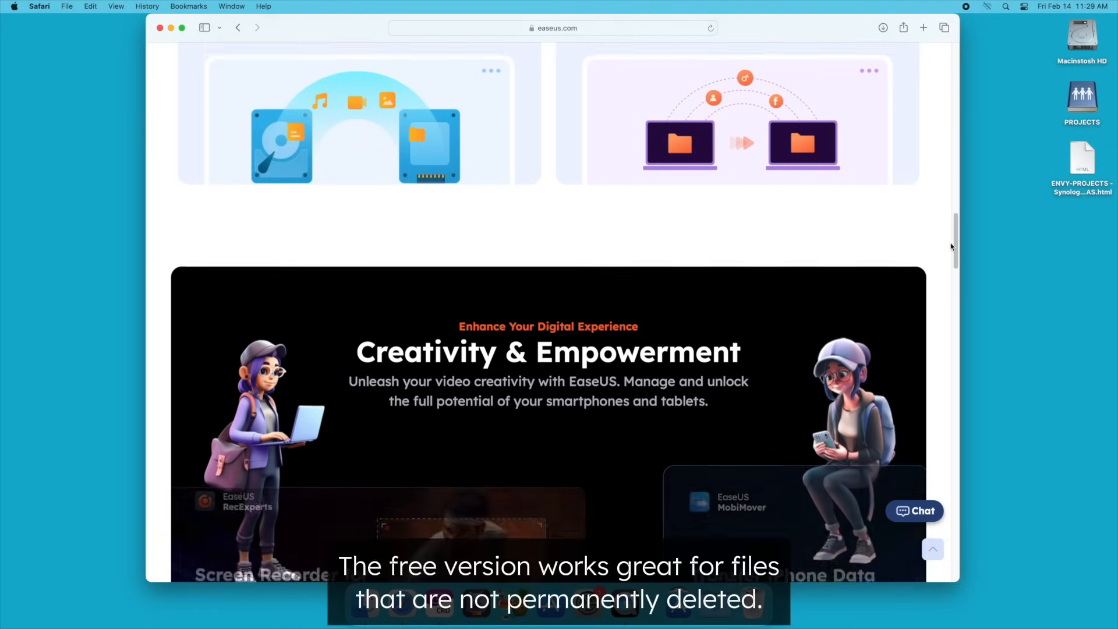
{"action": "scroll", "scroll_direction": "down", "scroll_amount": 3}
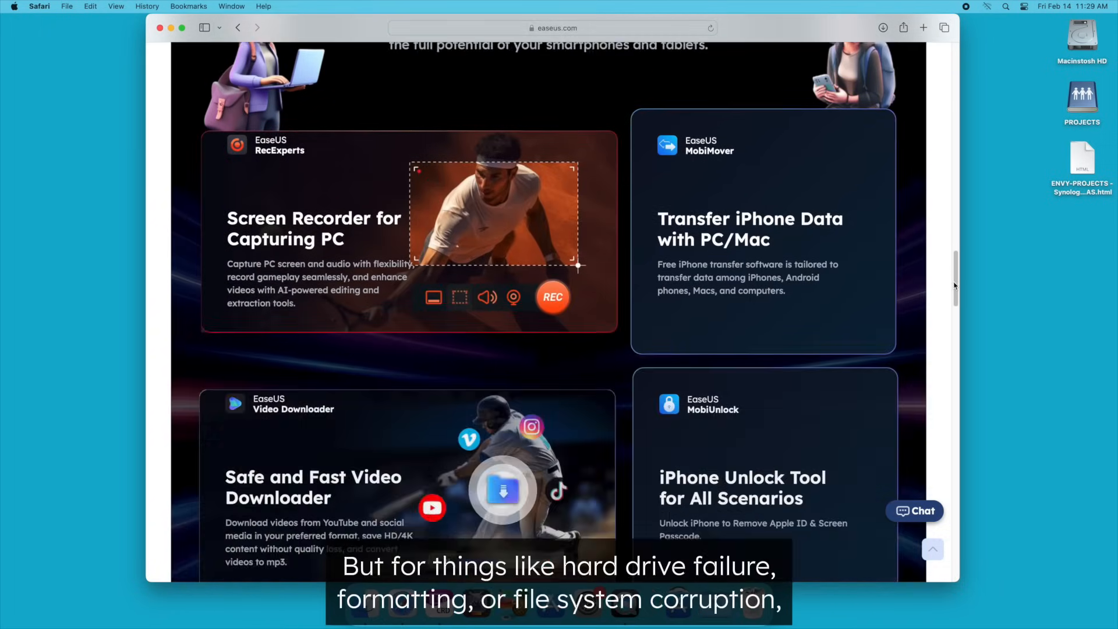
{"action": "scroll", "scroll_direction": "down", "scroll_amount": 3}
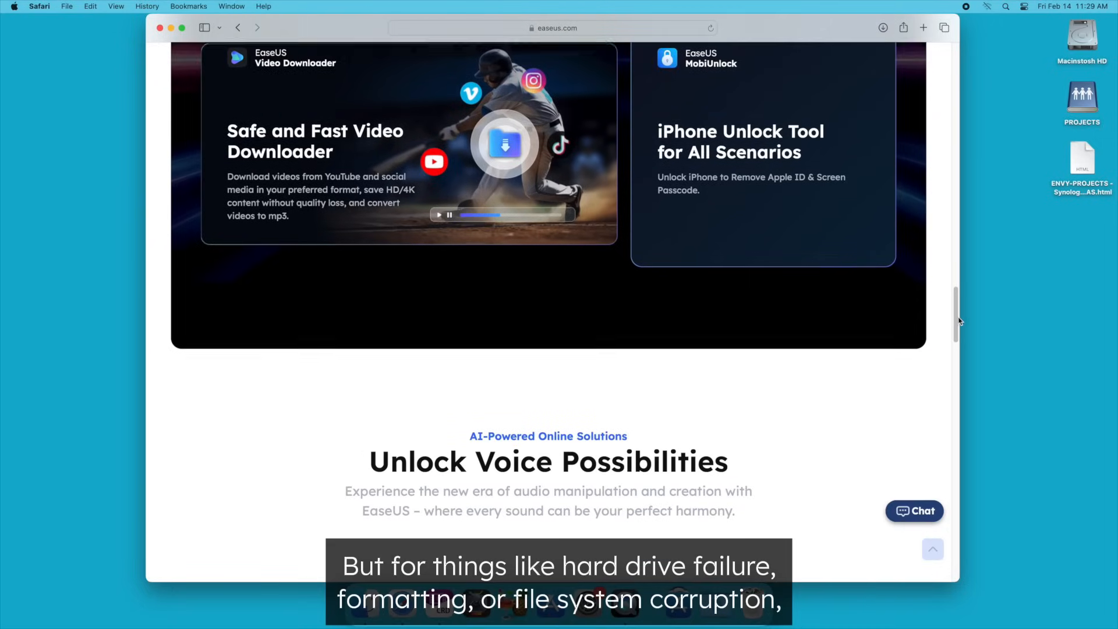
{"action": "scroll", "scroll_direction": "down", "scroll_amount": 3}
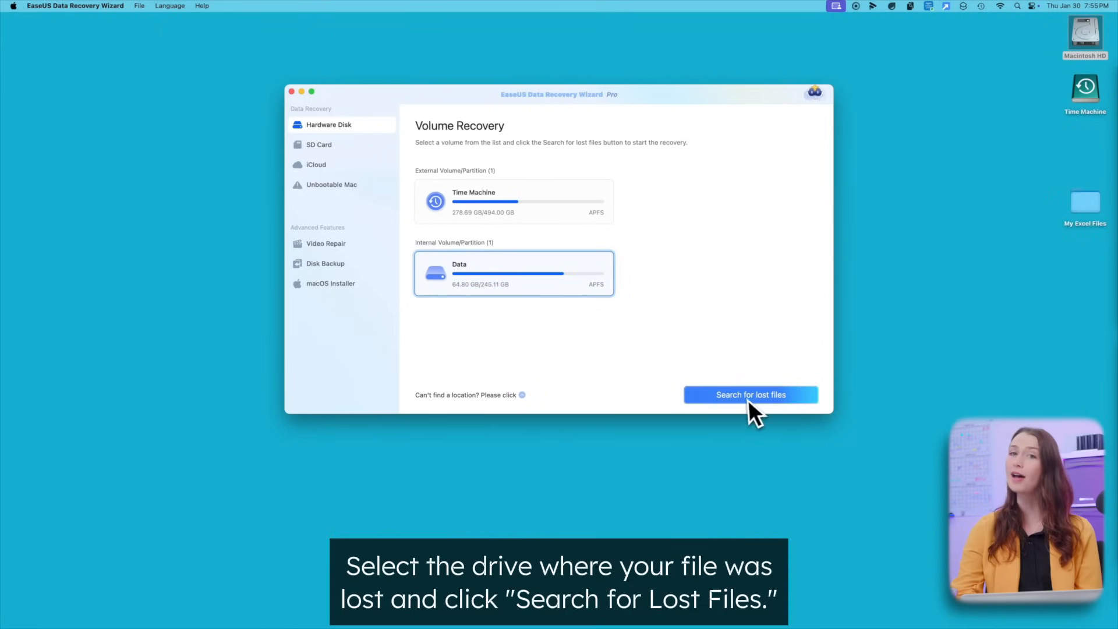
Search the internal Data volume for lost files.
{"action": "left_click", "coordinate": [749, 394]}
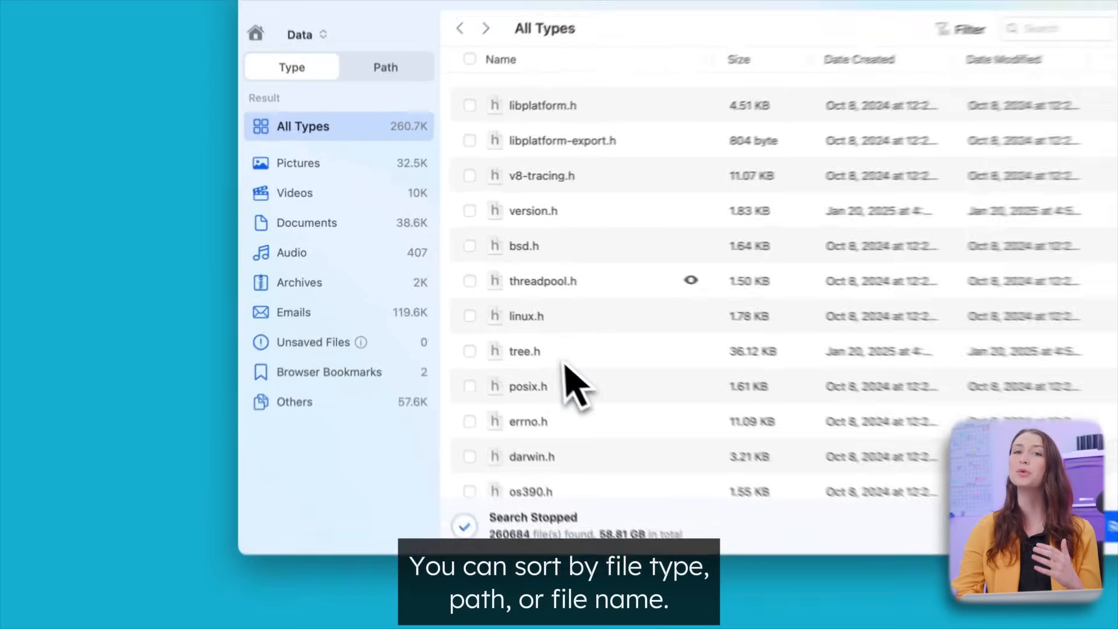
Search results for file_example and preview file_example_XLSX_10.xlsx.
{"action": "left_click", "coordinate": [292, 193]}
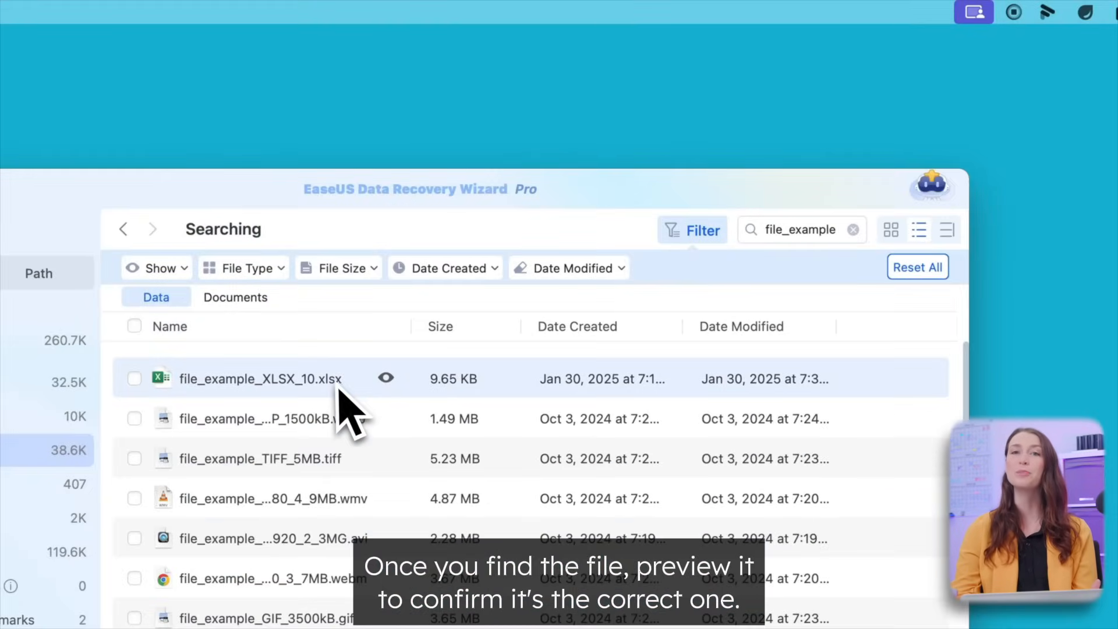
{"action": "left_click", "coordinate": [385, 378]}
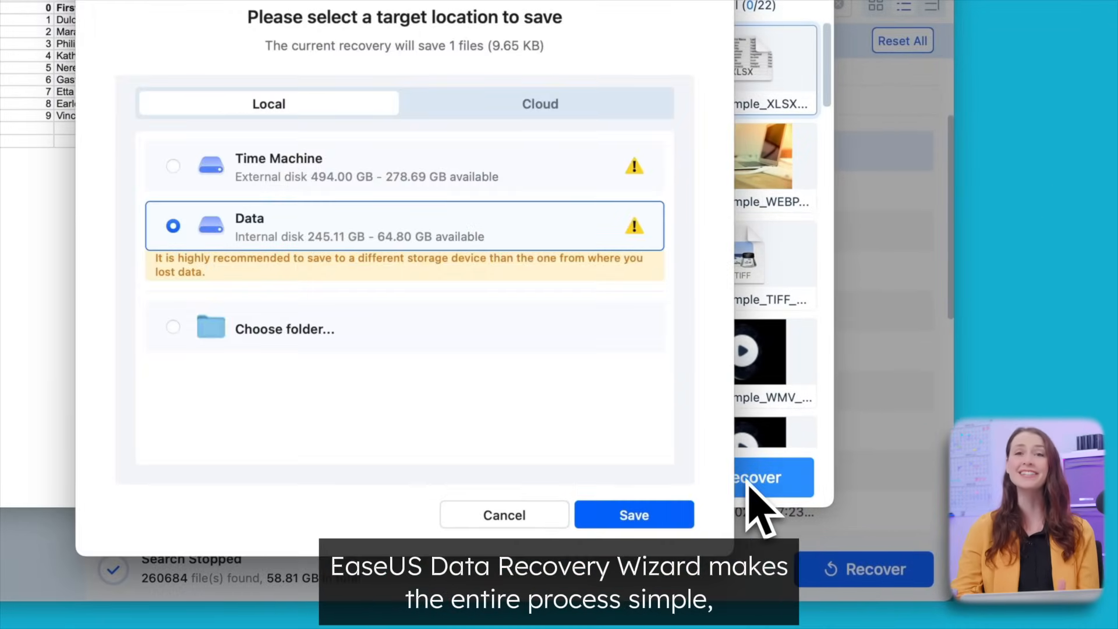
Save the recovered file_example_XLSX_10.xlsx to the chosen local disk.
{"action": "left_click", "coordinate": [633, 515]}
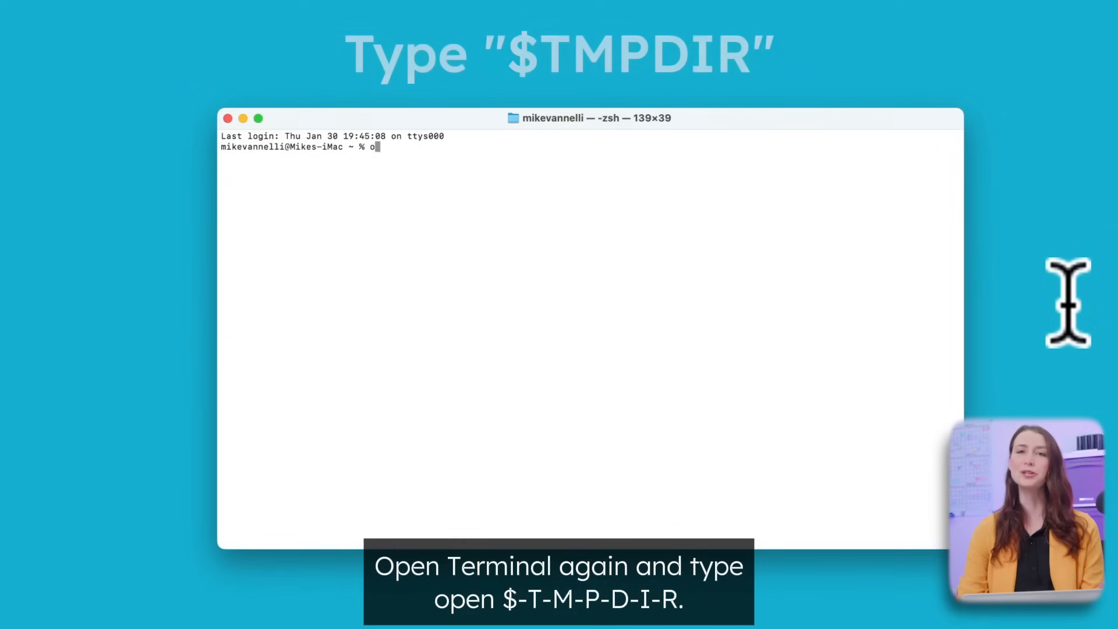
Run 'open $TMPDIR' in Terminal to show the temporary folder.
{"action": "type", "text": "pen $T"}
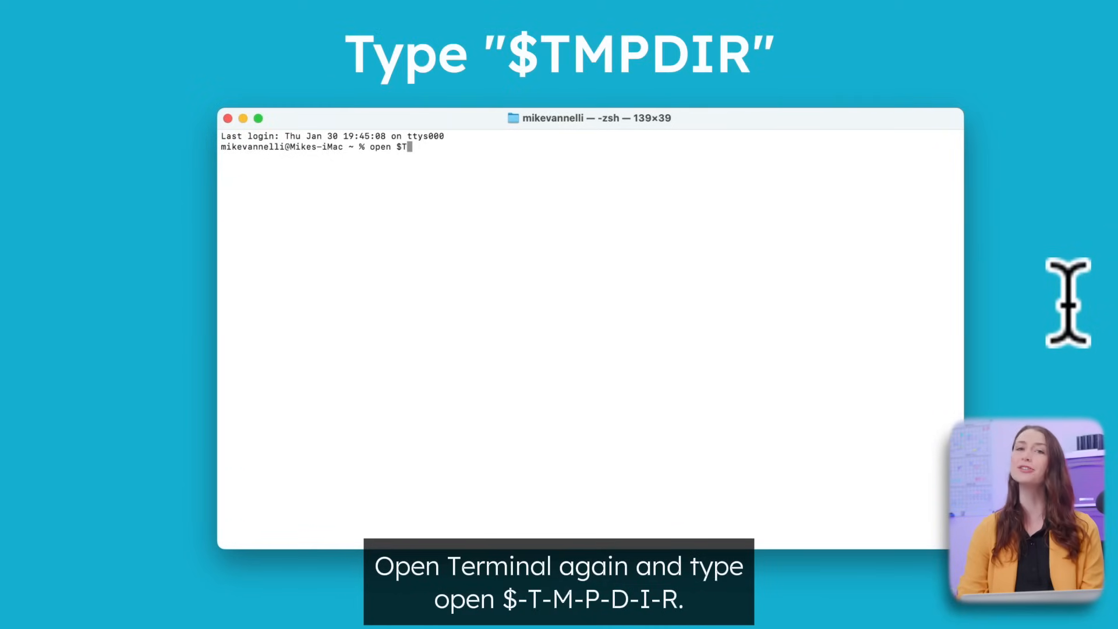
{"action": "type", "text": "M"}
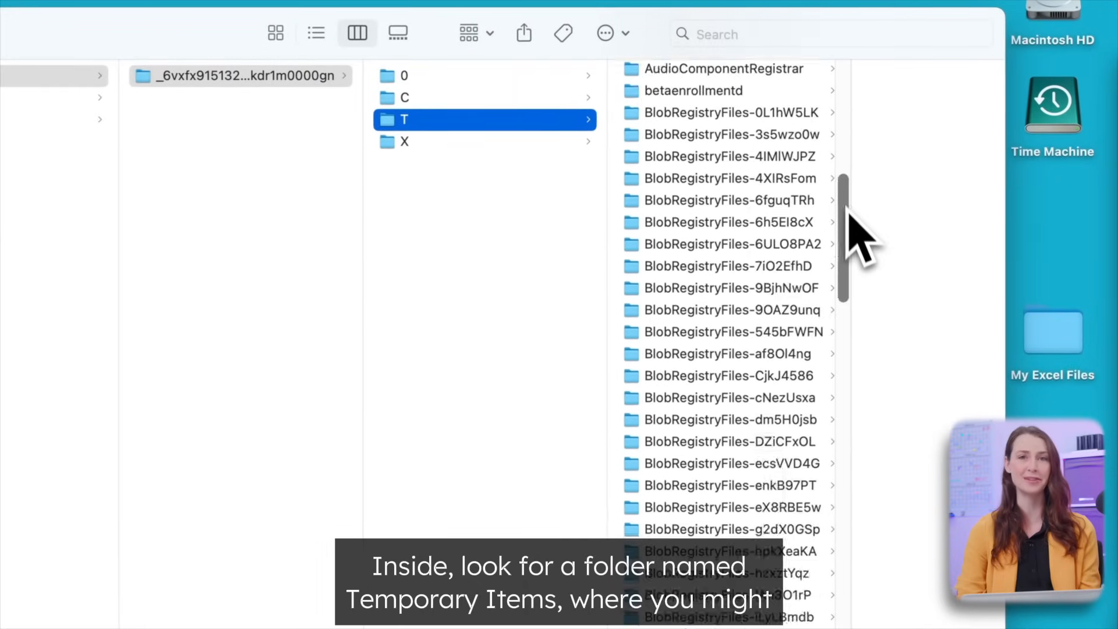
Scroll through the T folder's contents looking for Temporary Items.
{"action": "scroll", "scroll_direction": "down", "scroll_amount": 3}
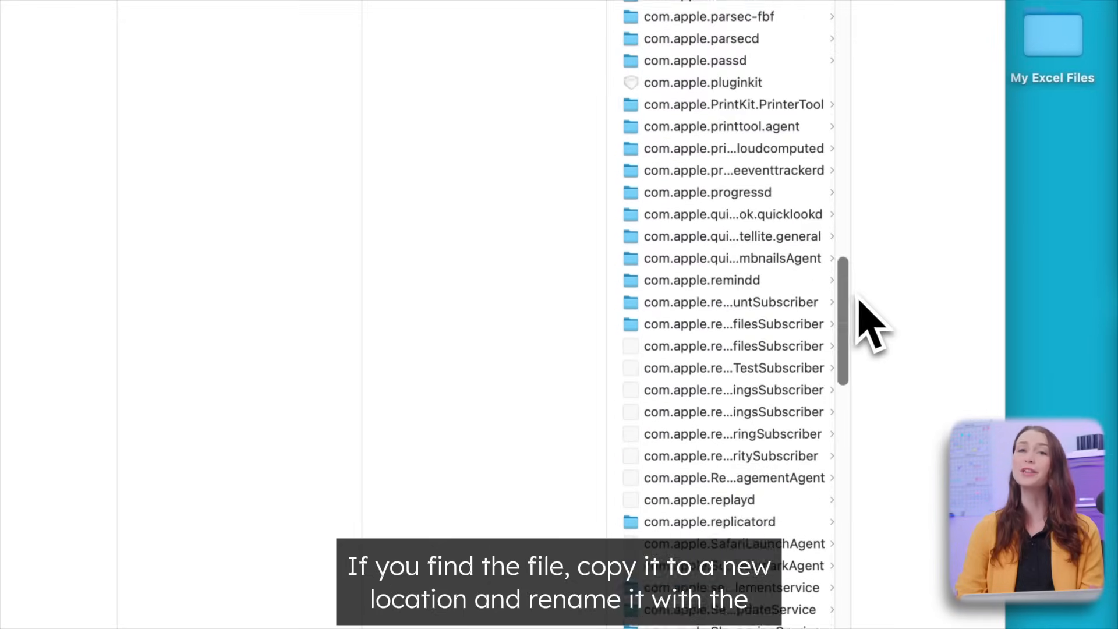
{"action": "scroll", "scroll_direction": "down", "scroll_amount": 3}
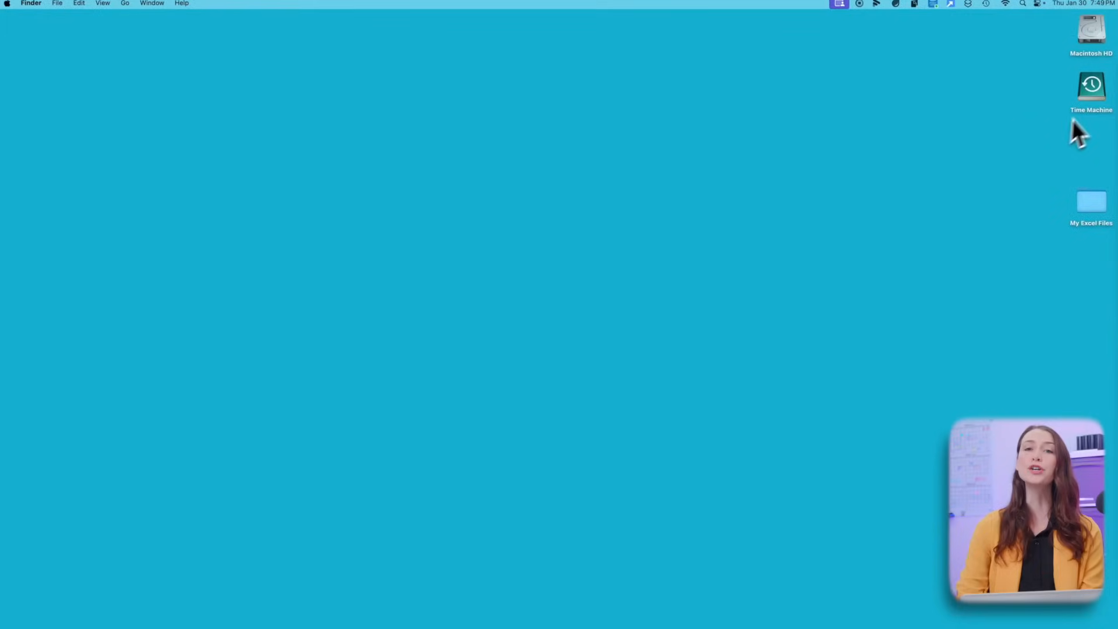
{"action": "double_click", "coordinate": [1091, 83]}
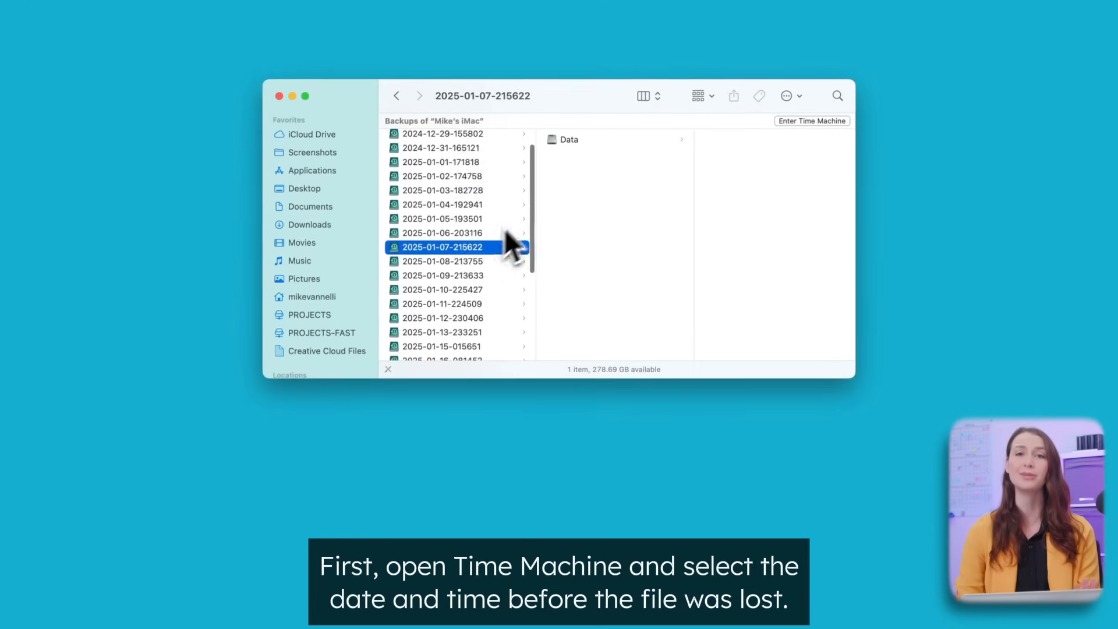
{"action": "left_click", "coordinate": [569, 139]}
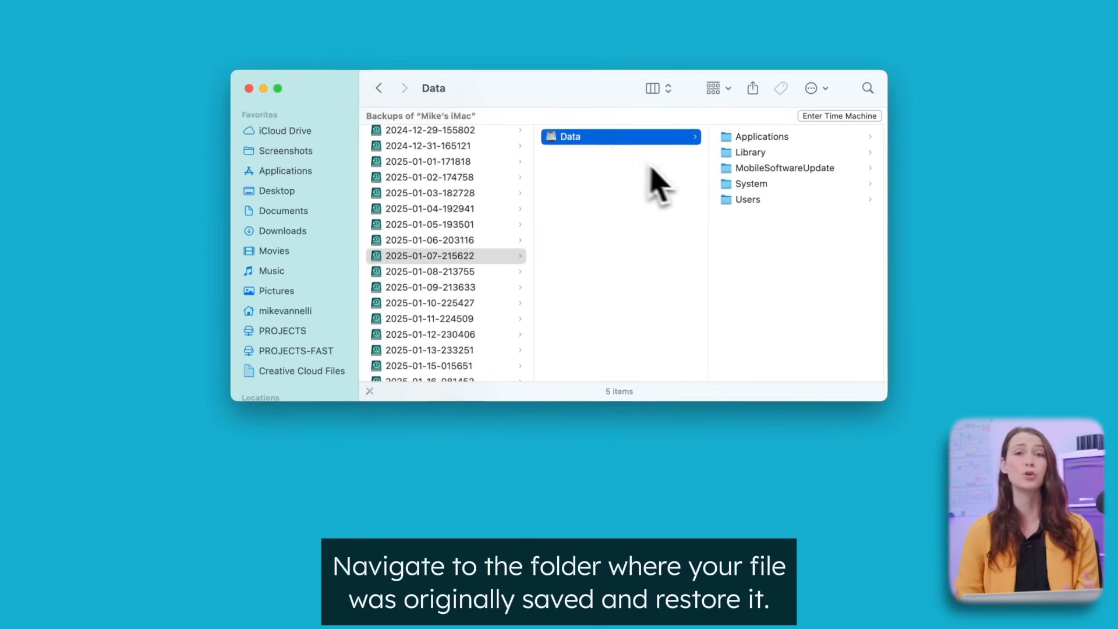
{"action": "left_click", "coordinate": [749, 200]}
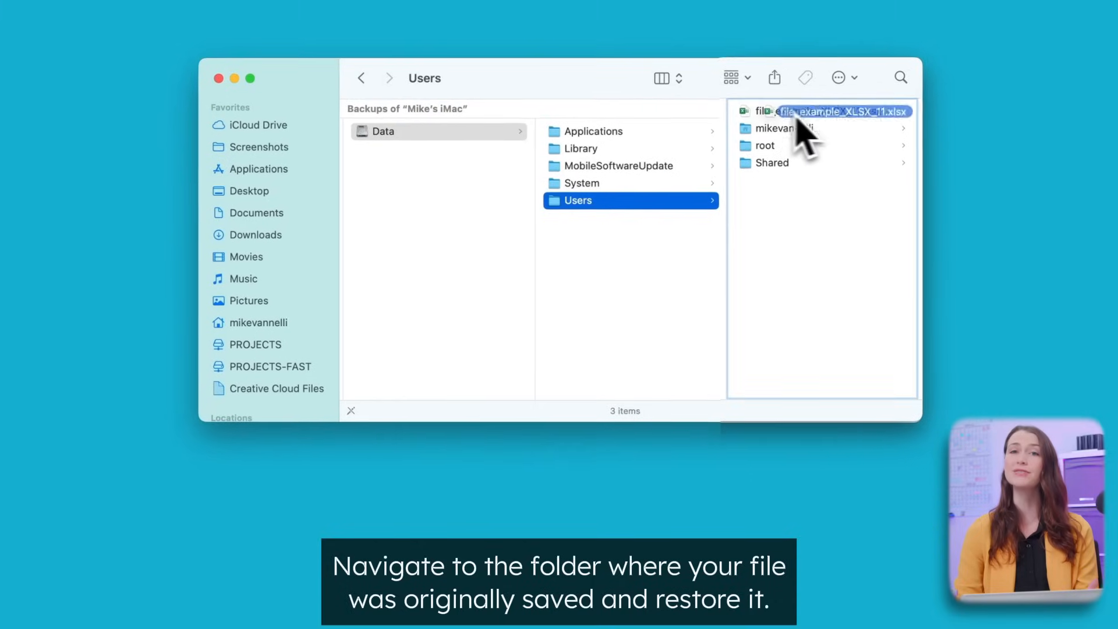